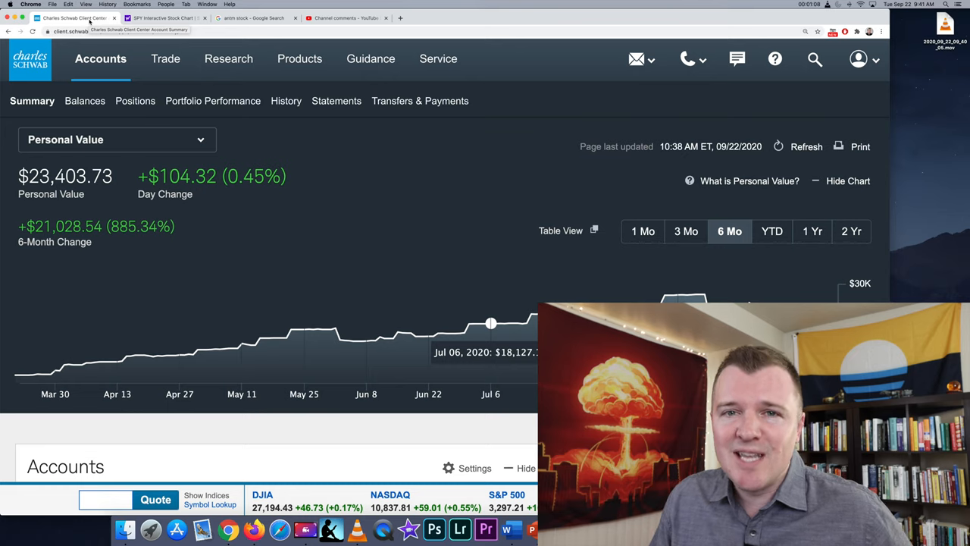
- Glance at the SPY chart, return to the account summary, then open the Balances page
left_click(165, 18)
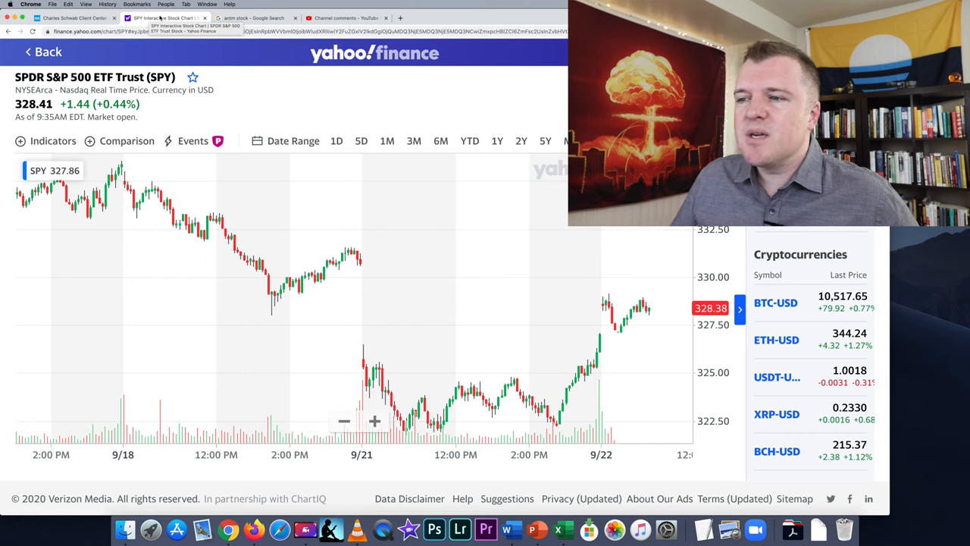
mouse_move(323, 170)
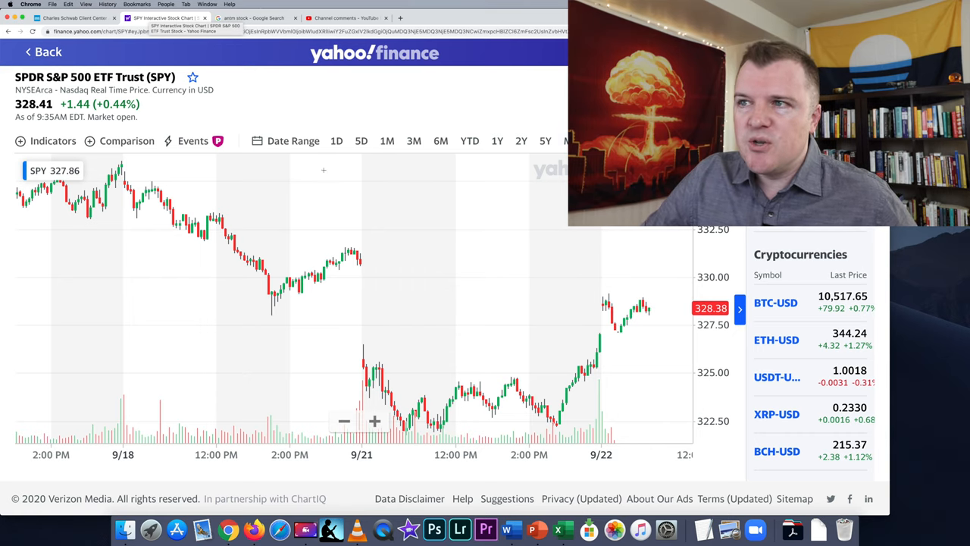
mouse_move(409, 326)
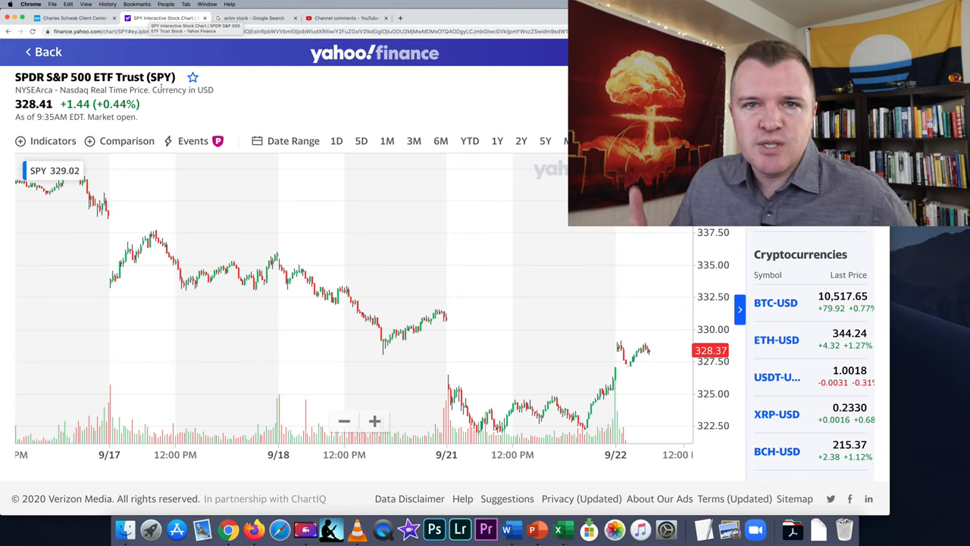
left_click(76, 17)
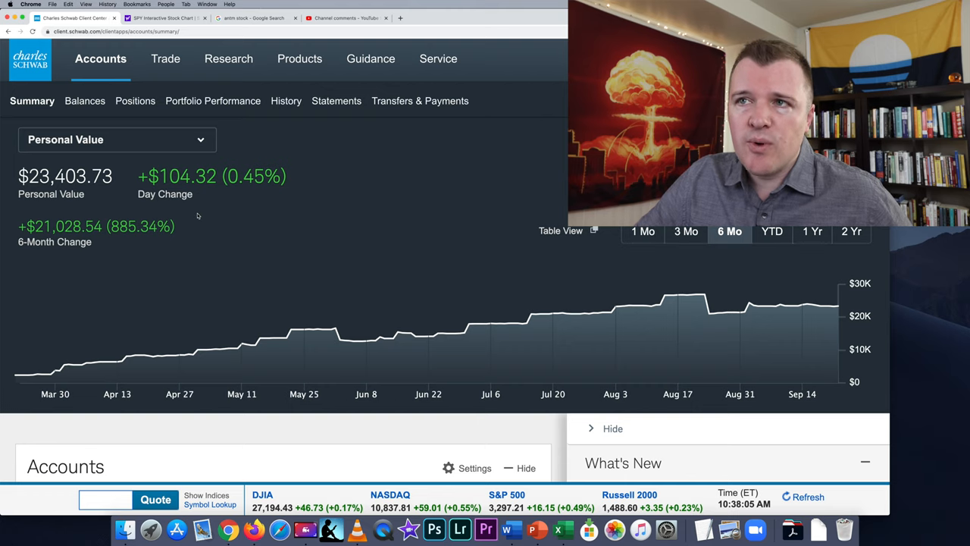
left_click(85, 100)
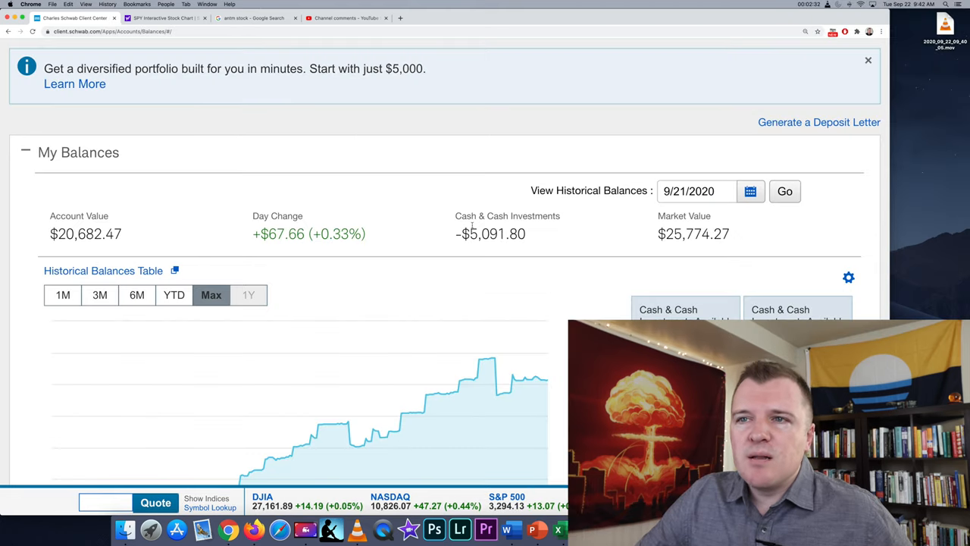
left_click(869, 60)
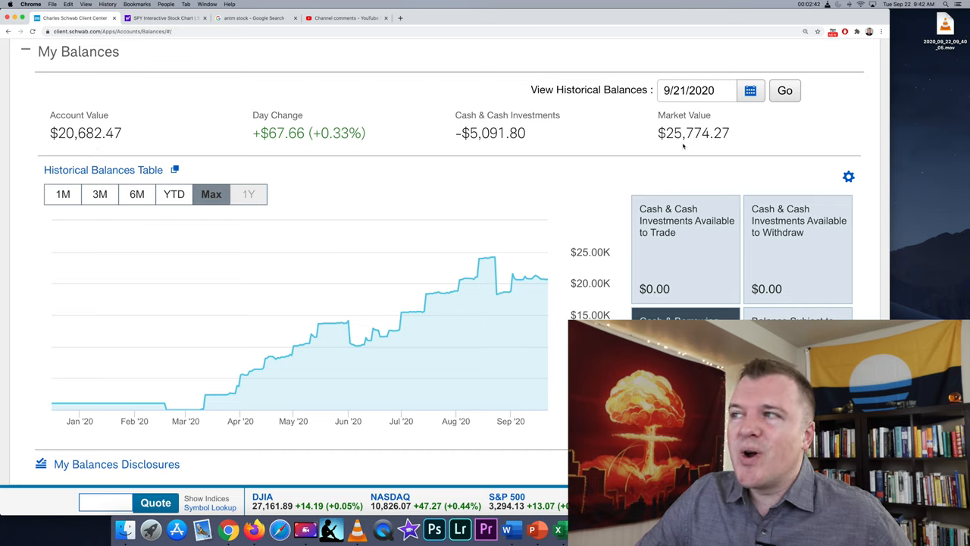
mouse_move(710, 148)
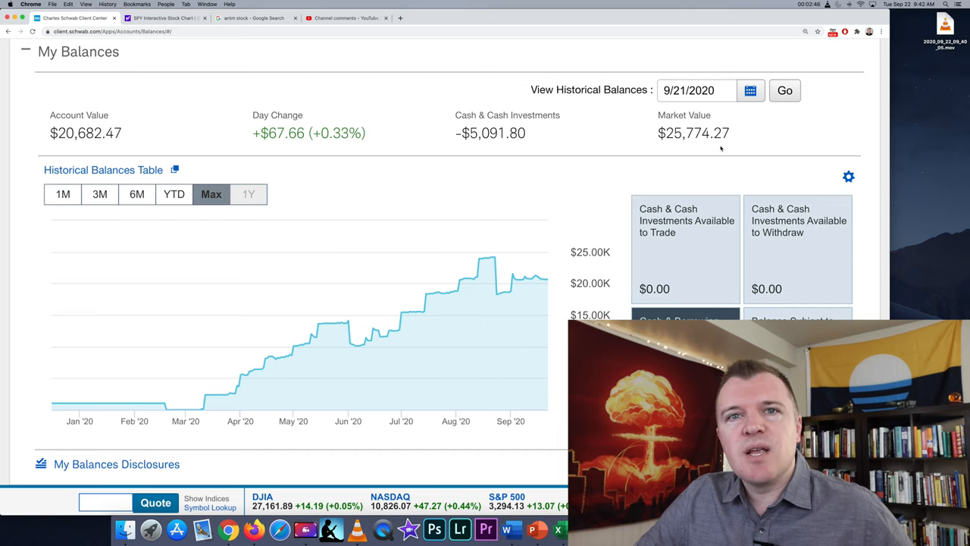
mouse_move(471, 148)
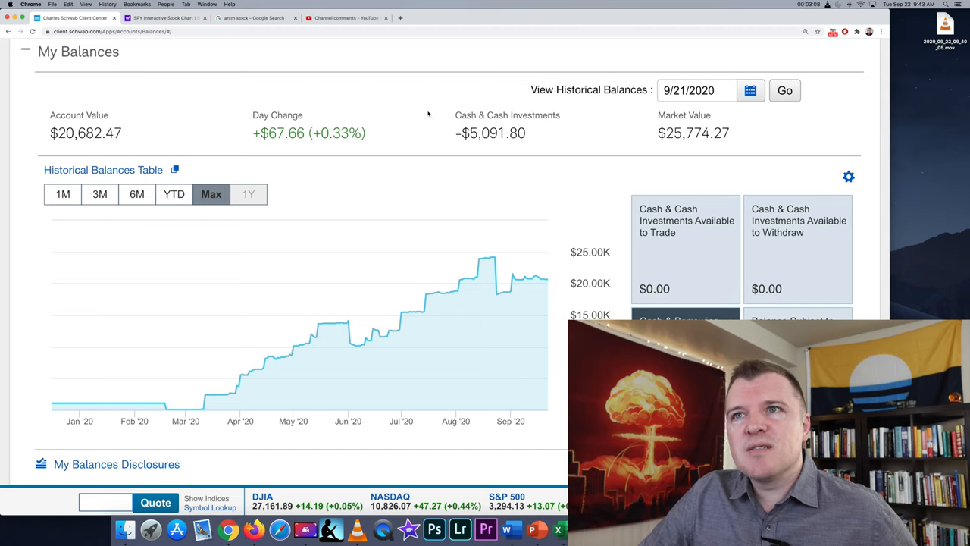
mouse_move(680, 158)
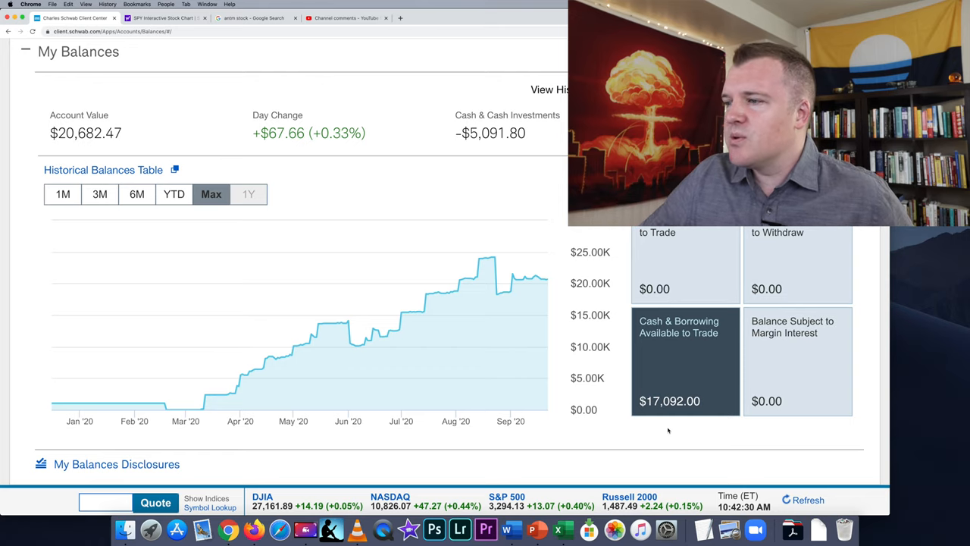
scroll("down", 3)
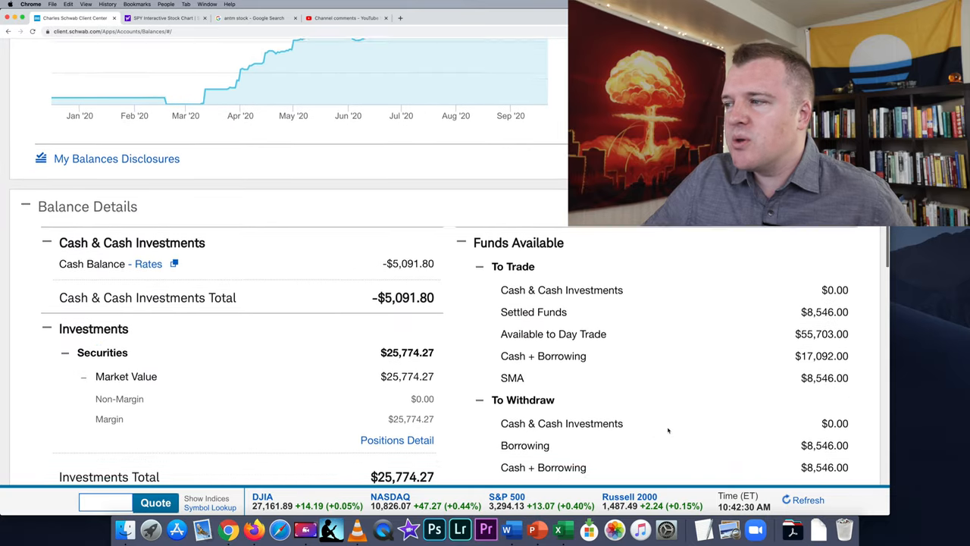
scroll("down", 3)
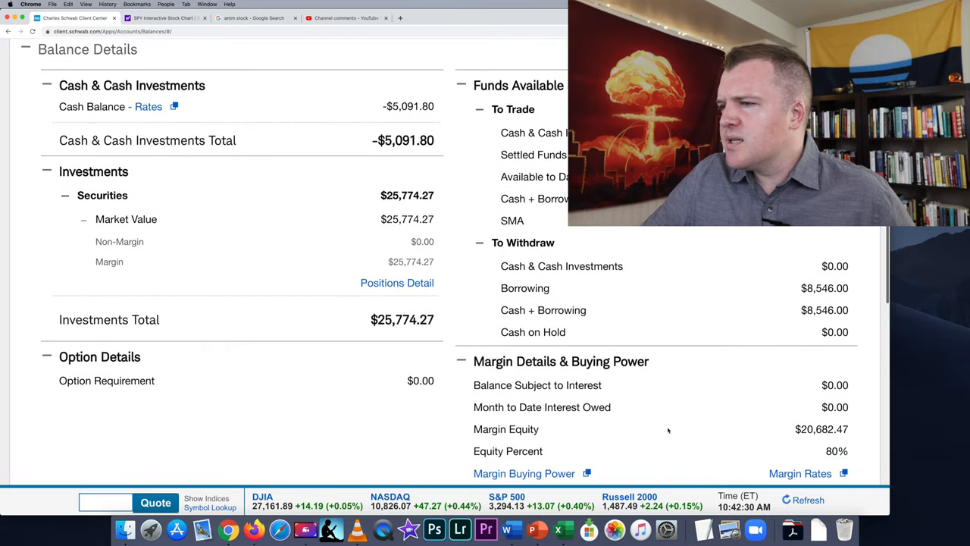
scroll("down", 3)
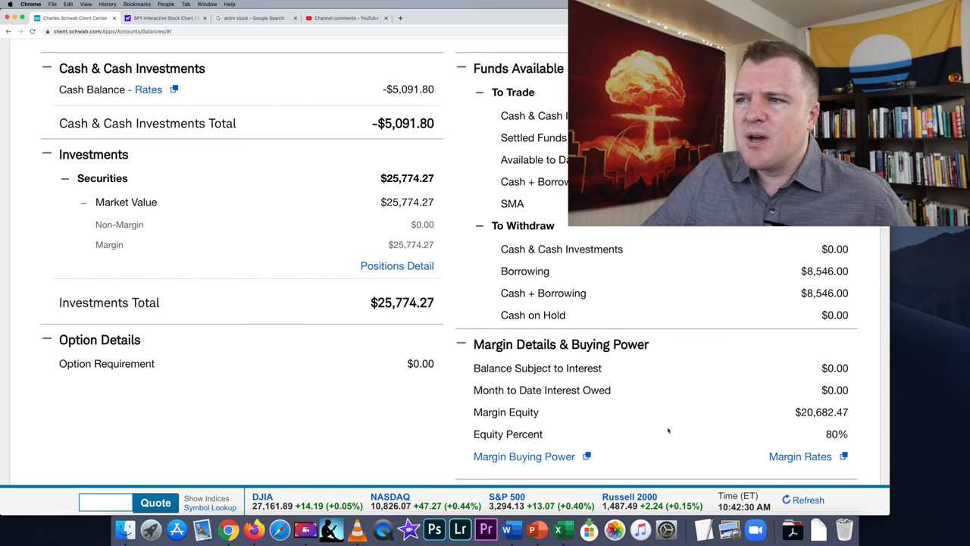
mouse_move(454, 429)
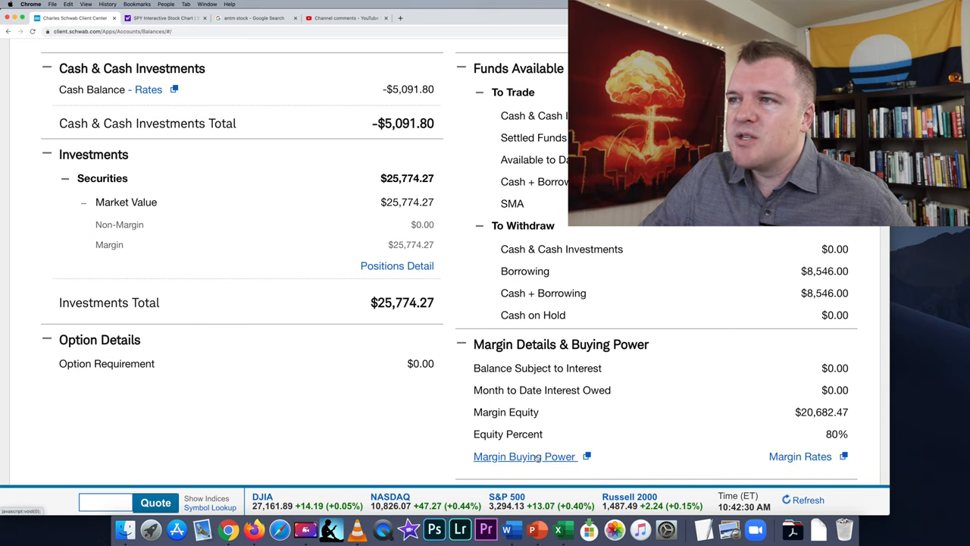
- Open the margin buying power breakdown popup, review it, and close it
left_click(525, 456)
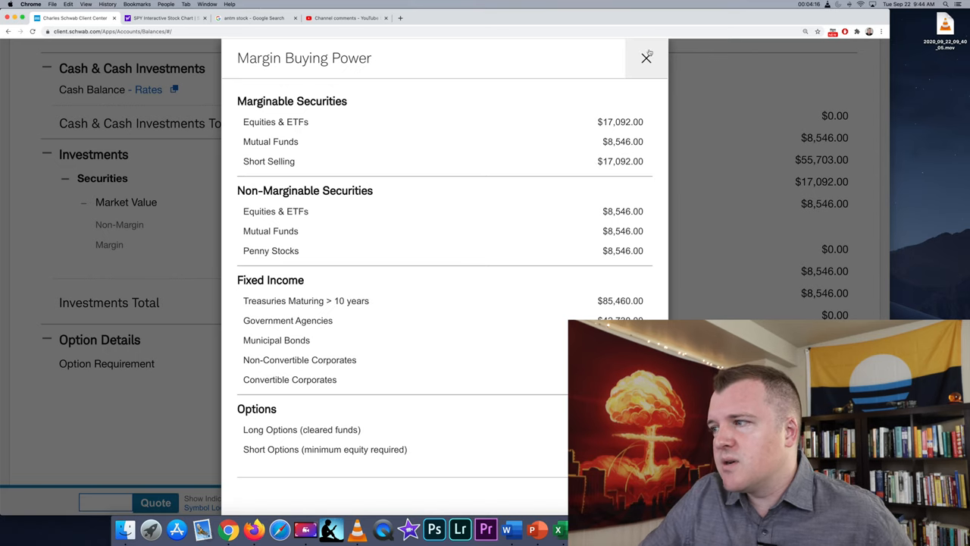
left_click(646, 56)
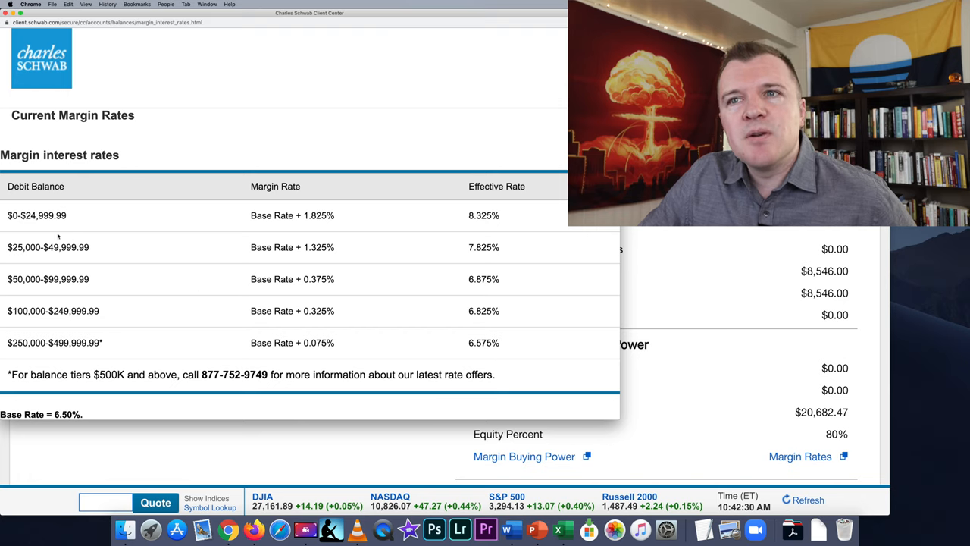
mouse_move(226, 247)
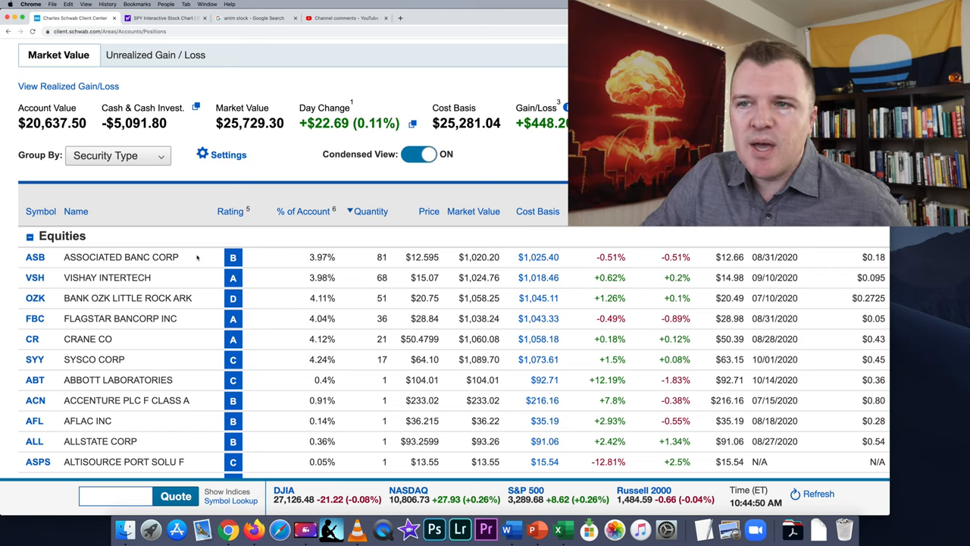
mouse_move(197, 323)
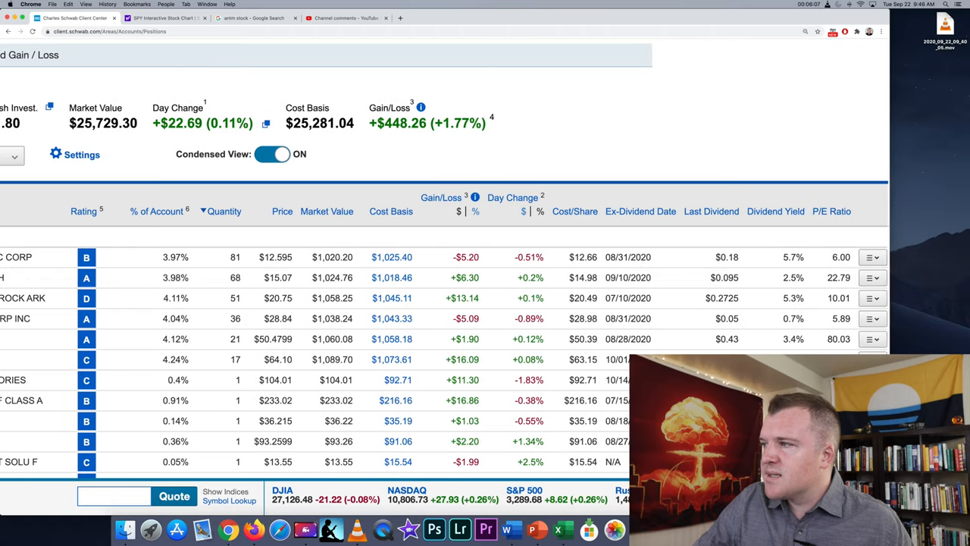
- Sell 50 OZK shares from the position menu as a day-only market order
left_click(872, 298)
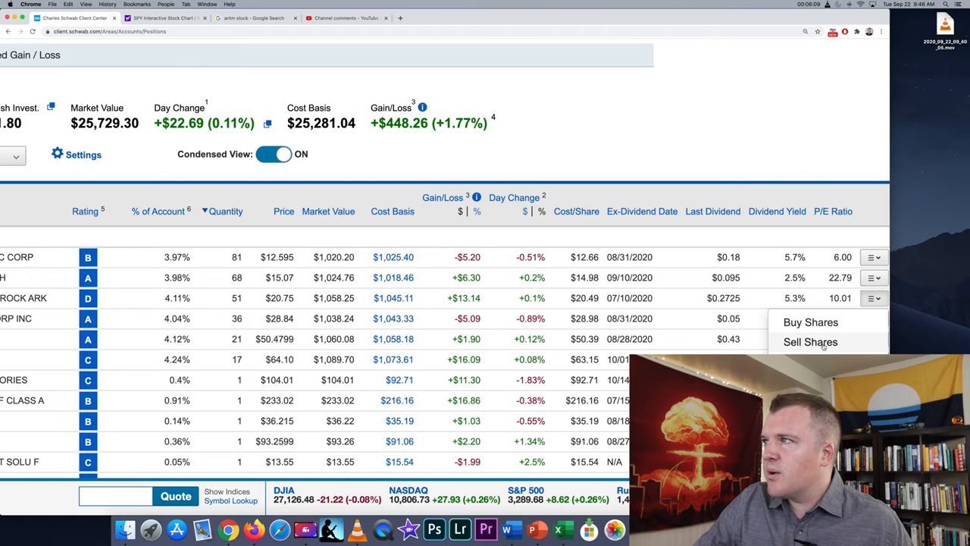
left_click(810, 342)
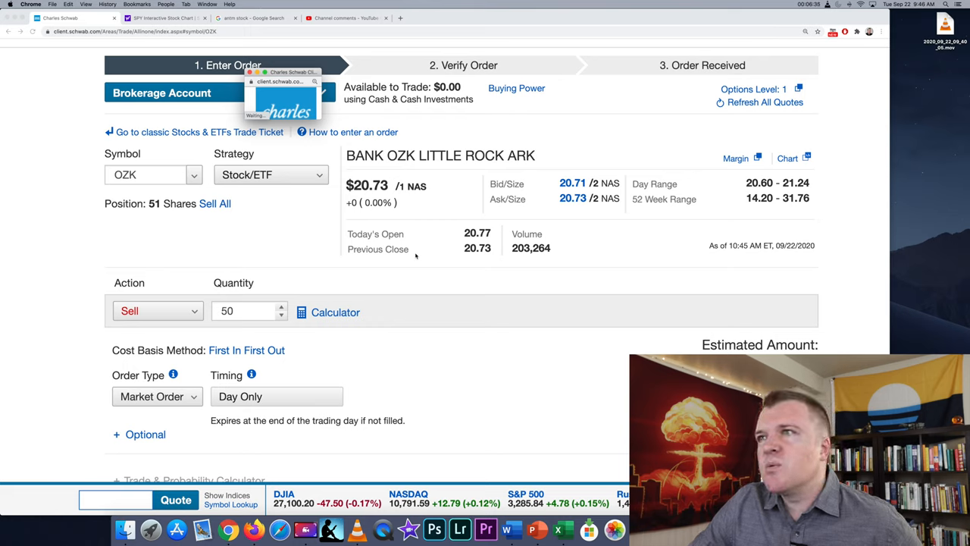
mouse_move(457, 96)
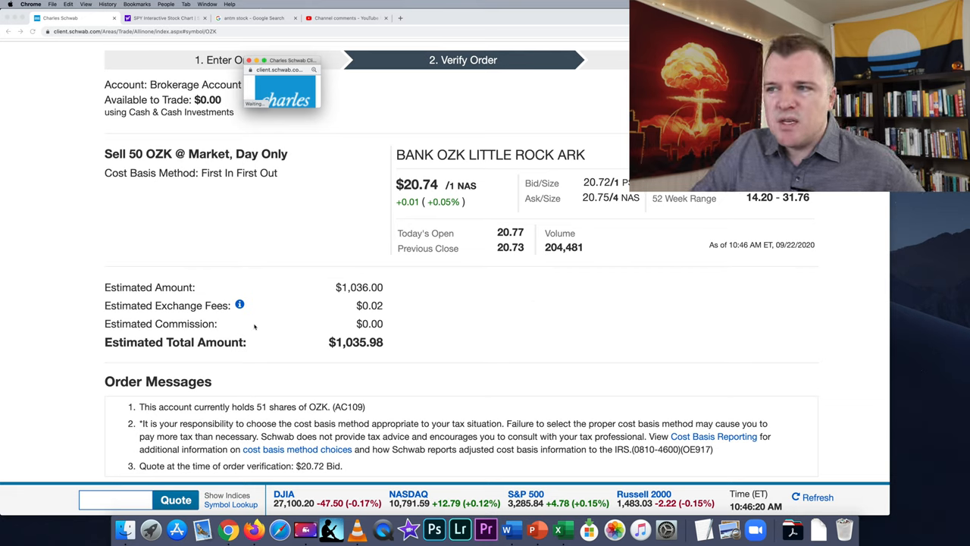
mouse_move(383, 317)
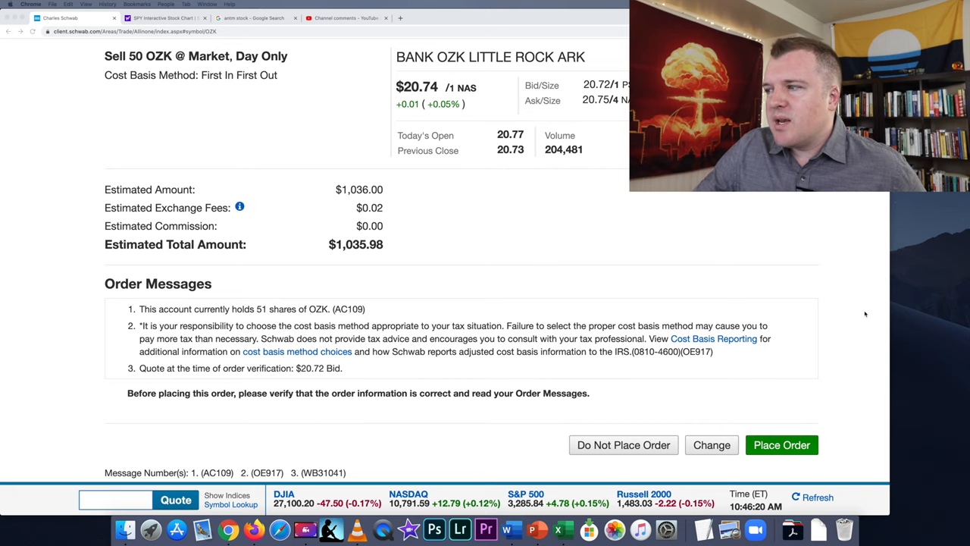
left_click(781, 445)
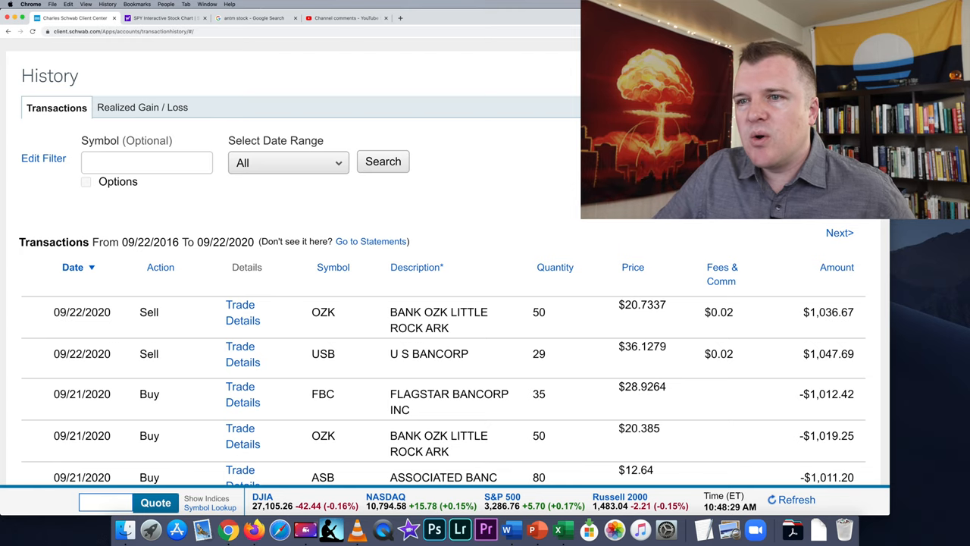
- Scroll the transaction history to review the OZK and USB sells and earlier buys
scroll("down", 3)
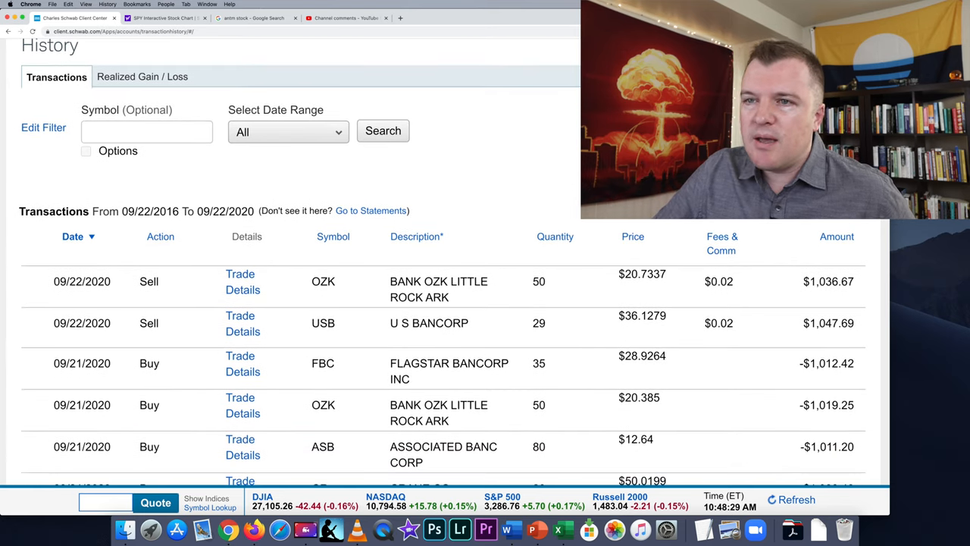
mouse_move(636, 422)
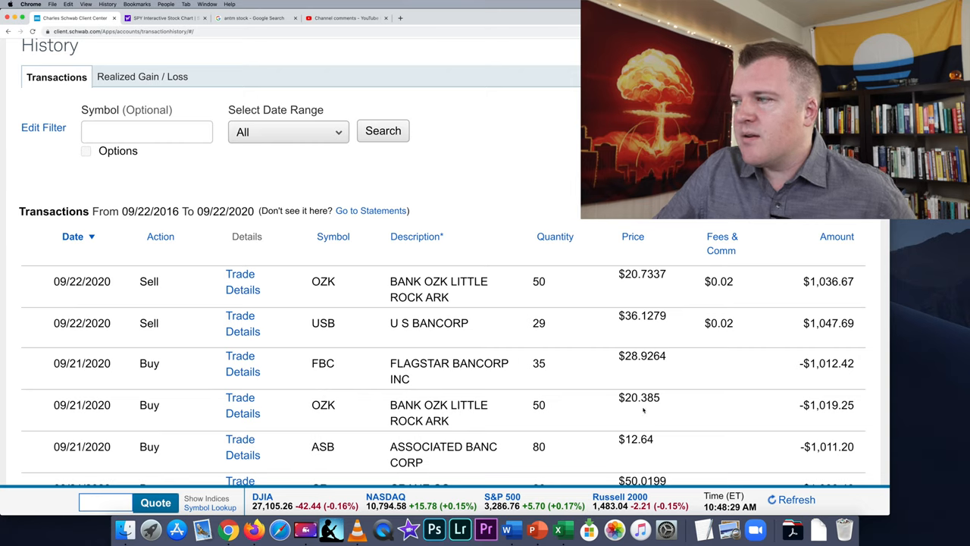
mouse_move(819, 425)
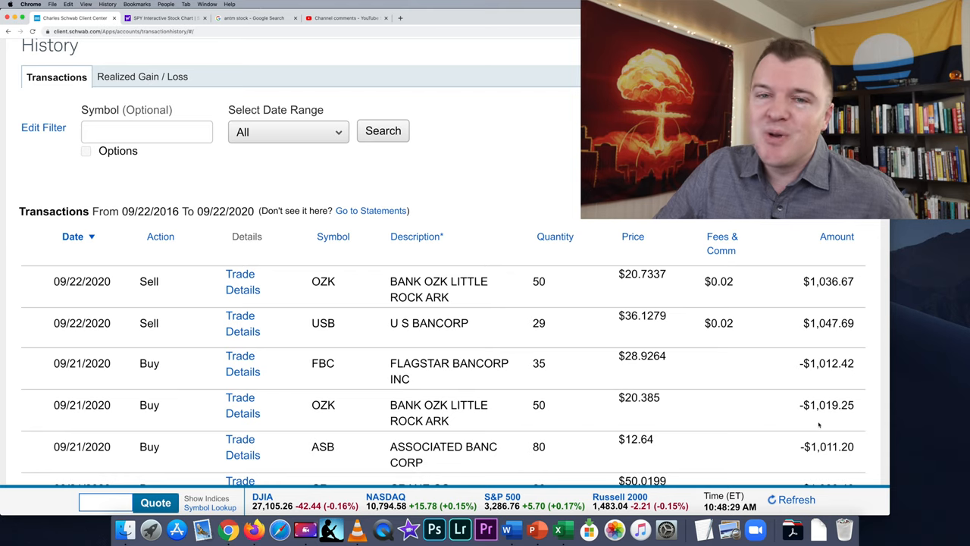